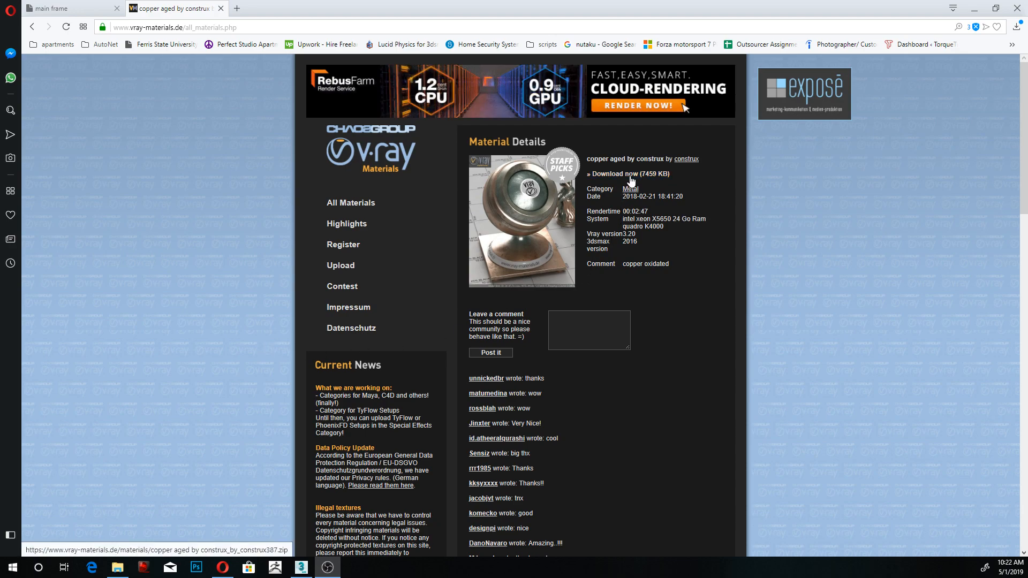
pyautogui.moveTo(665, 275)
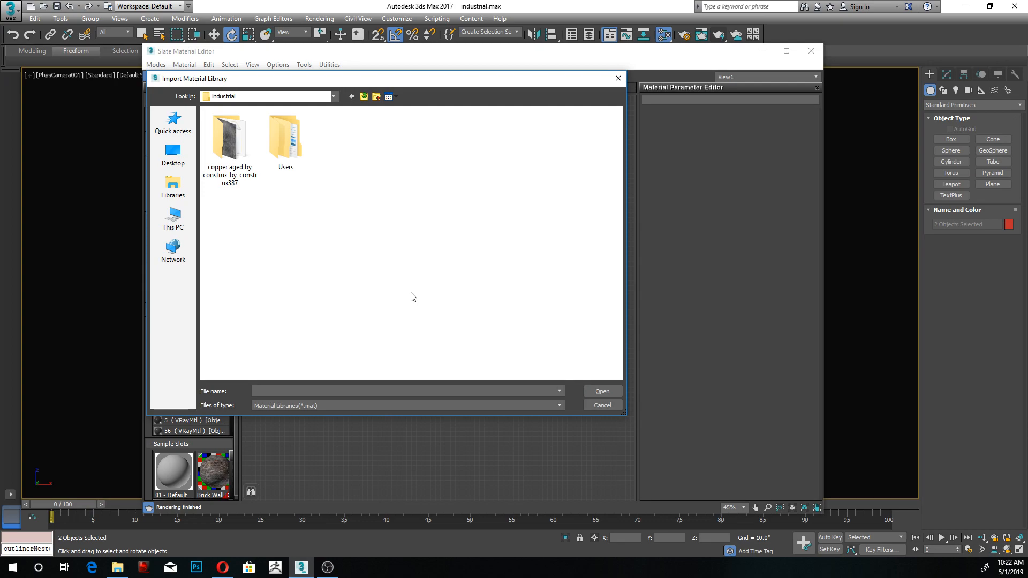
# Load the copper aged by construx .mat library and select its group in the Slate browser
pyautogui.click(229, 138)
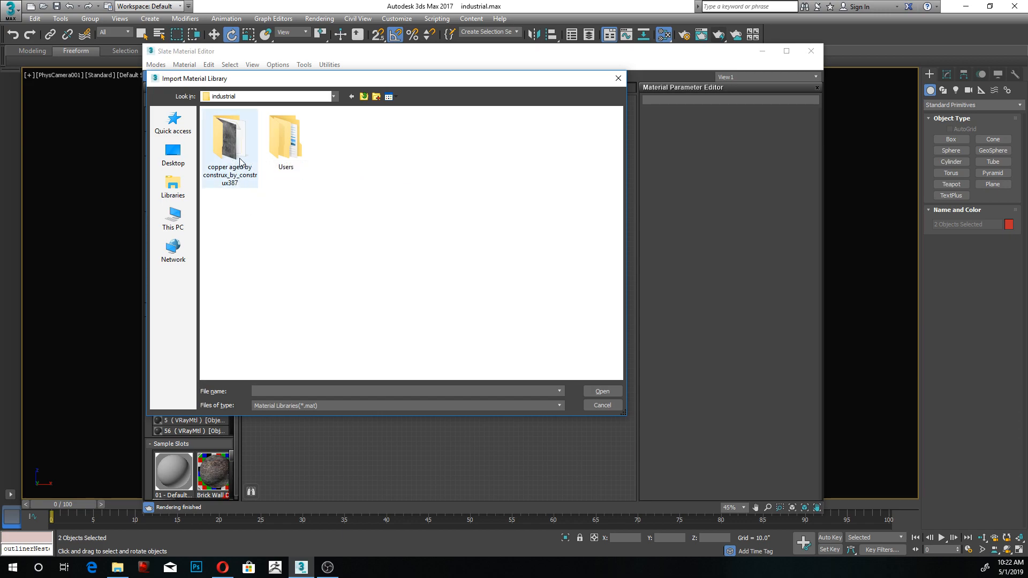
pyautogui.doubleClick(229, 138)
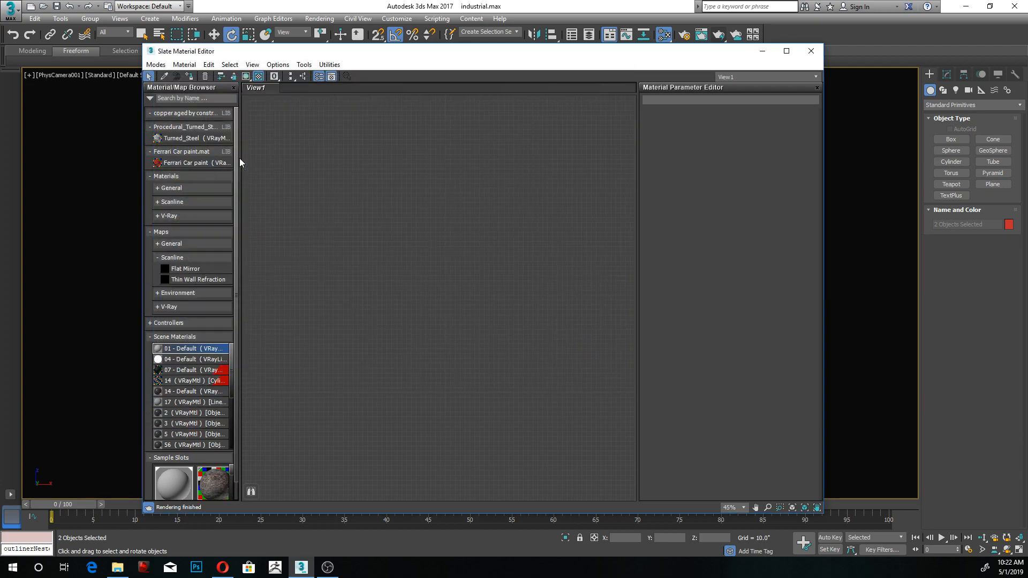
pyautogui.click(186, 113)
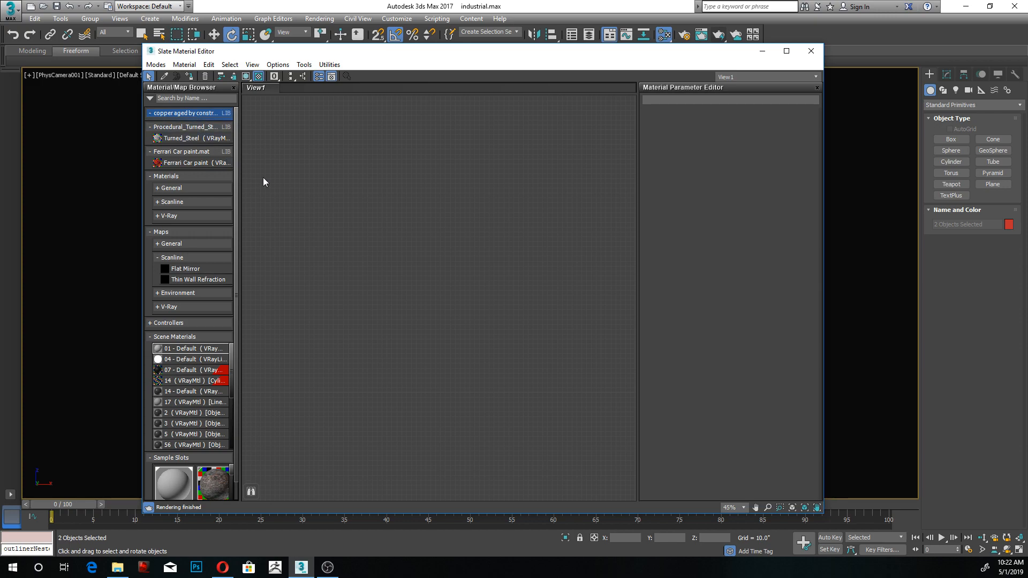
pyautogui.moveTo(347, 203)
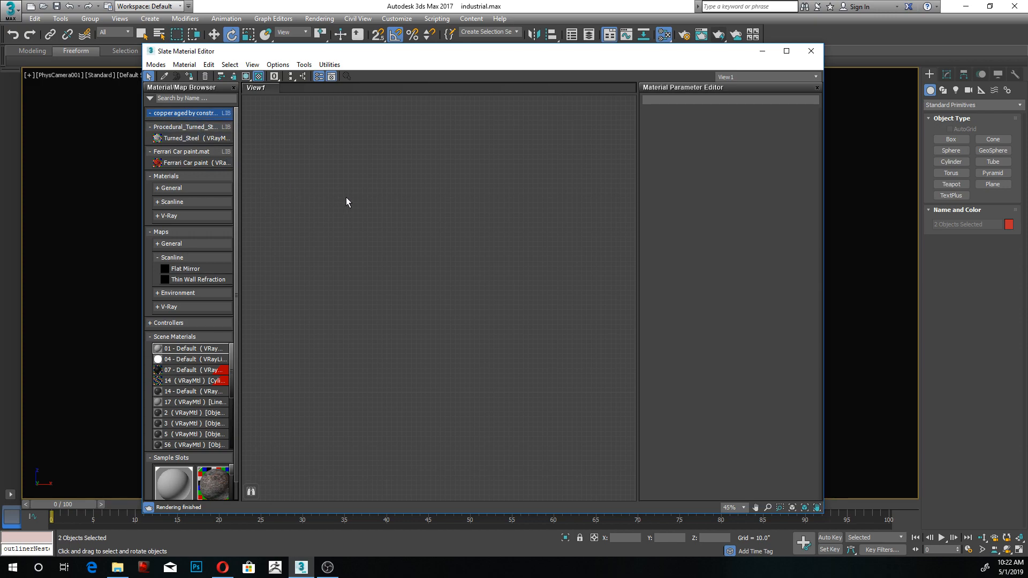
pyautogui.moveTo(343, 191)
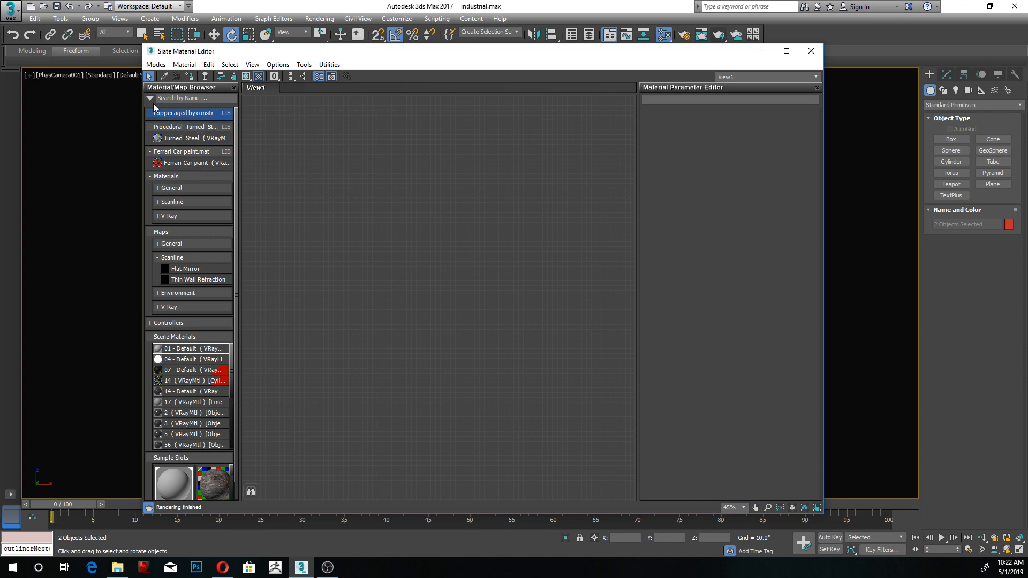
pyautogui.moveTo(149, 99)
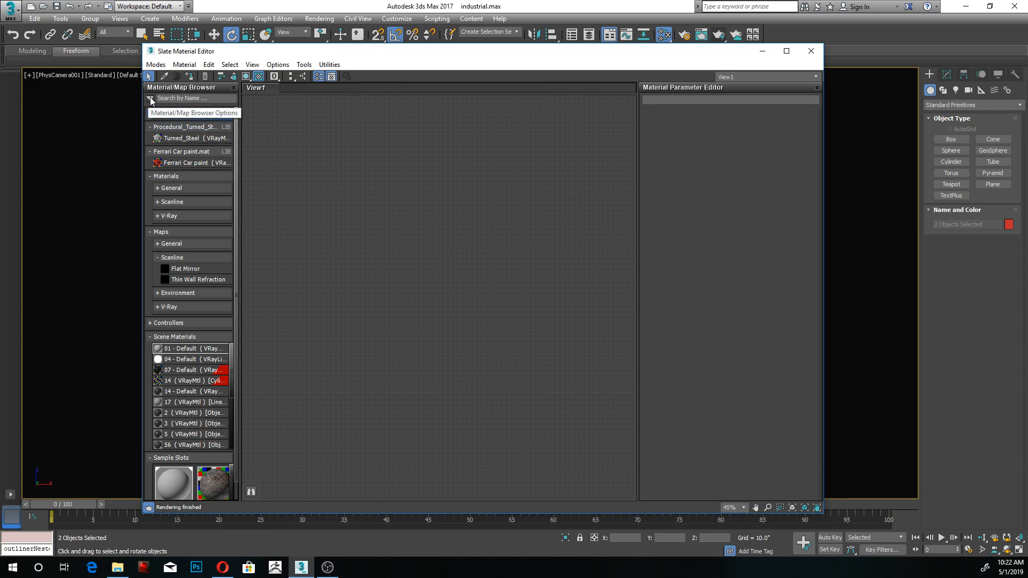
# Enable Show Incompatible and add the copper aged material's node network to View1
pyautogui.click(150, 98)
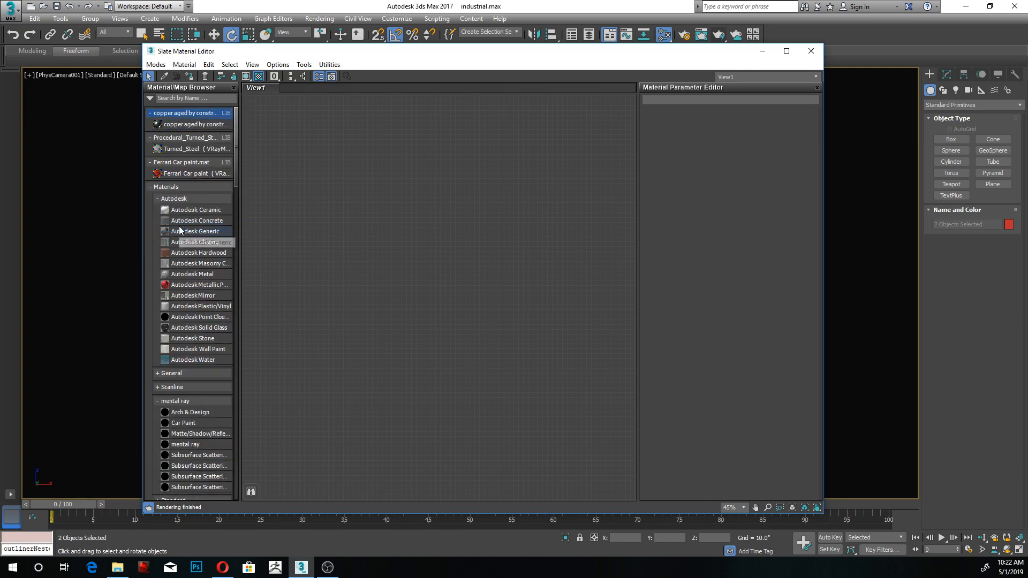
pyautogui.moveTo(192, 124)
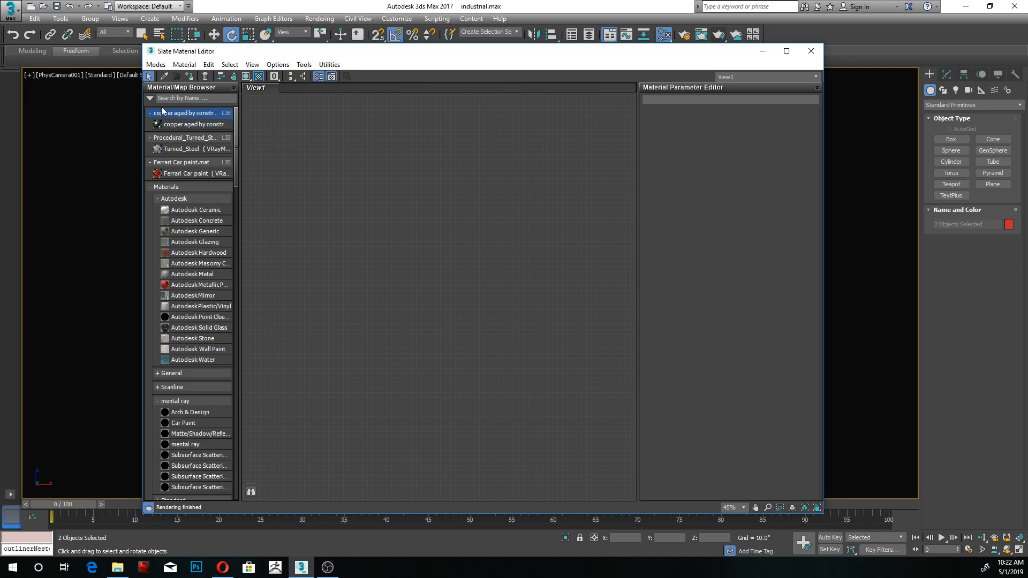
pyautogui.click(194, 125)
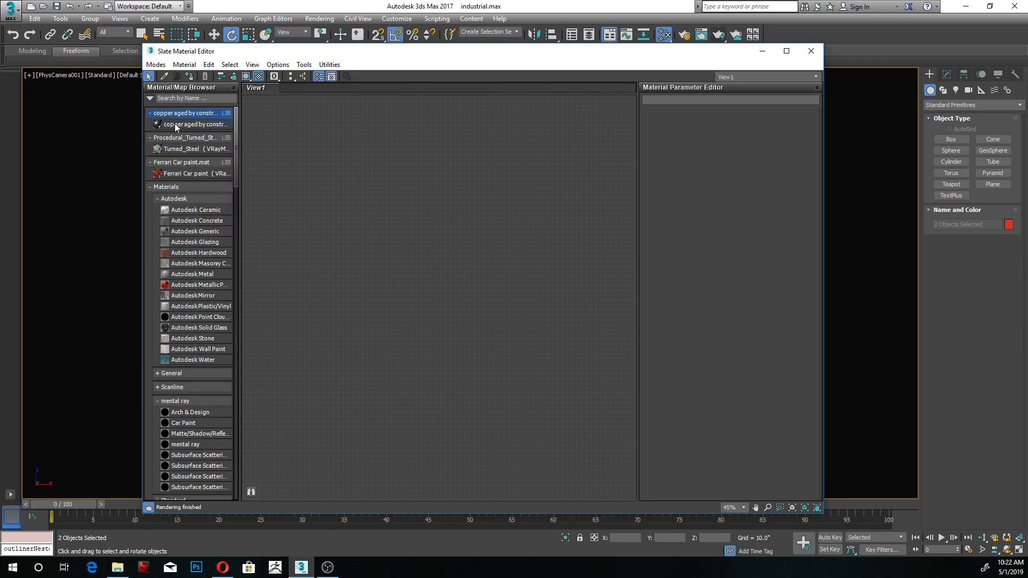
pyautogui.doubleClick(193, 125)
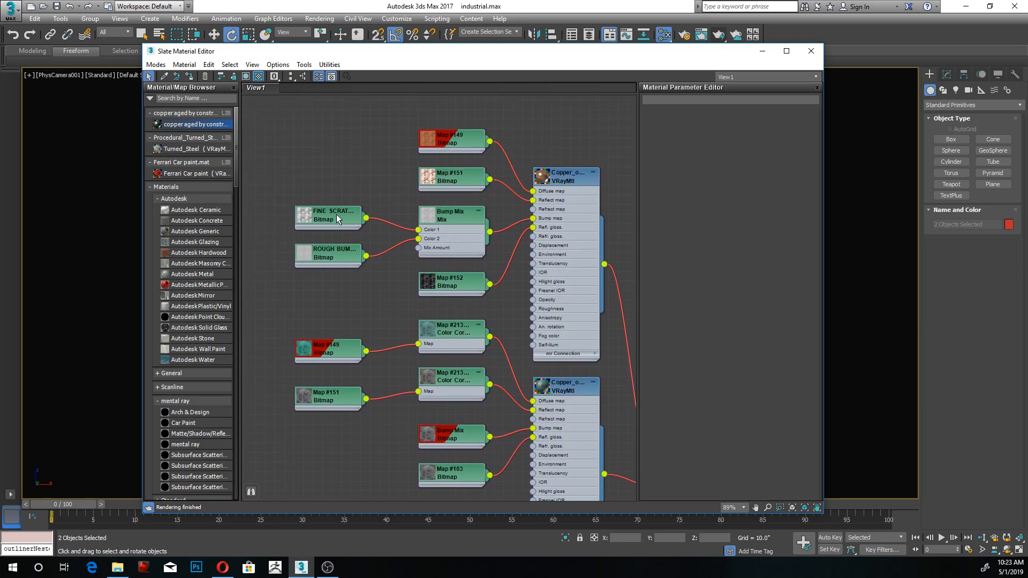
# Relink the FINE SCRATCHES bitmap to the metal 03-1 seamless texture from the copper folder
pyautogui.click(329, 216)
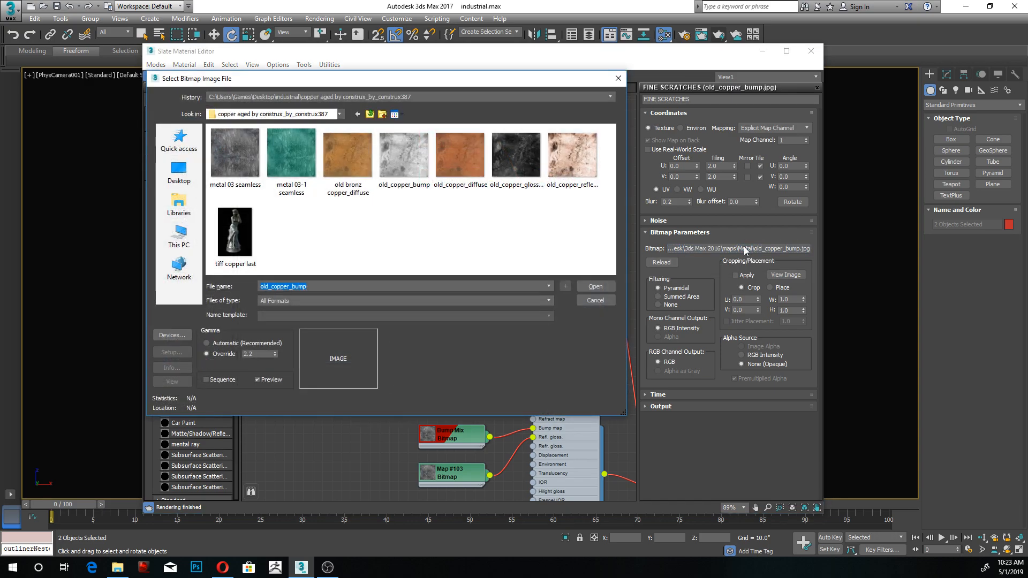
pyautogui.click(595, 287)
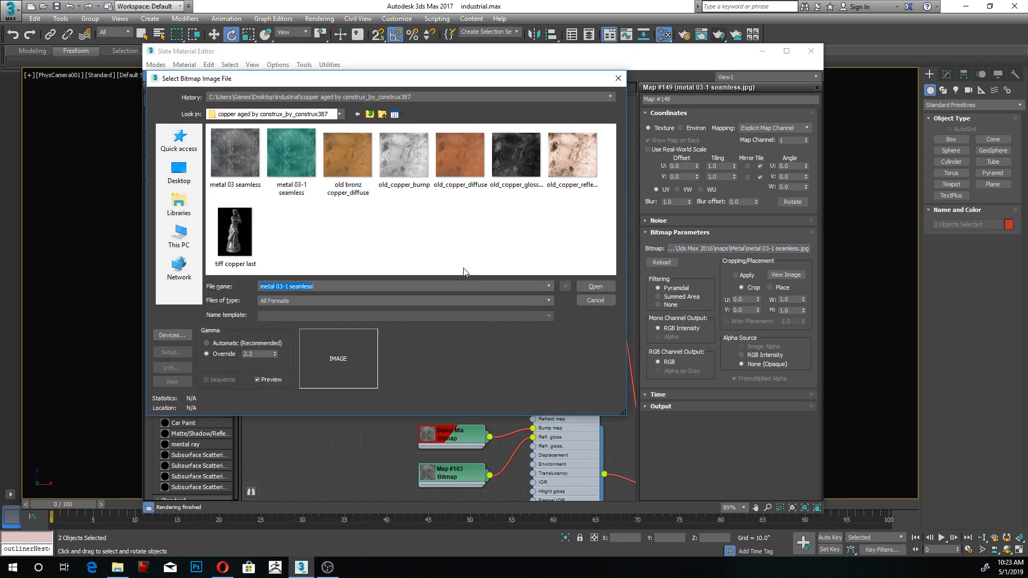
pyautogui.click(595, 287)
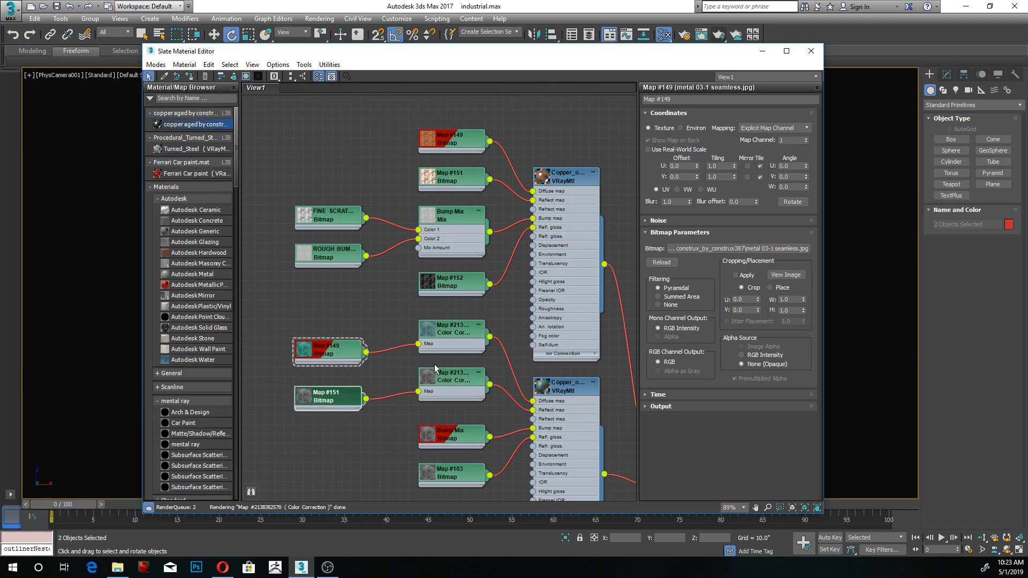
pyautogui.click(328, 398)
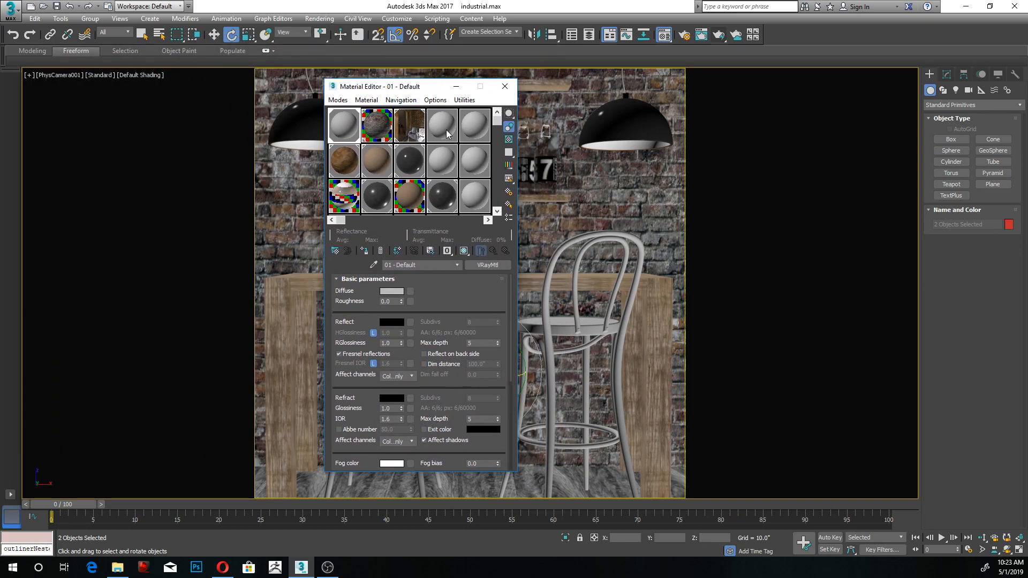
# Pick a sample slot and select the copper aged library group in Get Material's browser
pyautogui.click(366, 99)
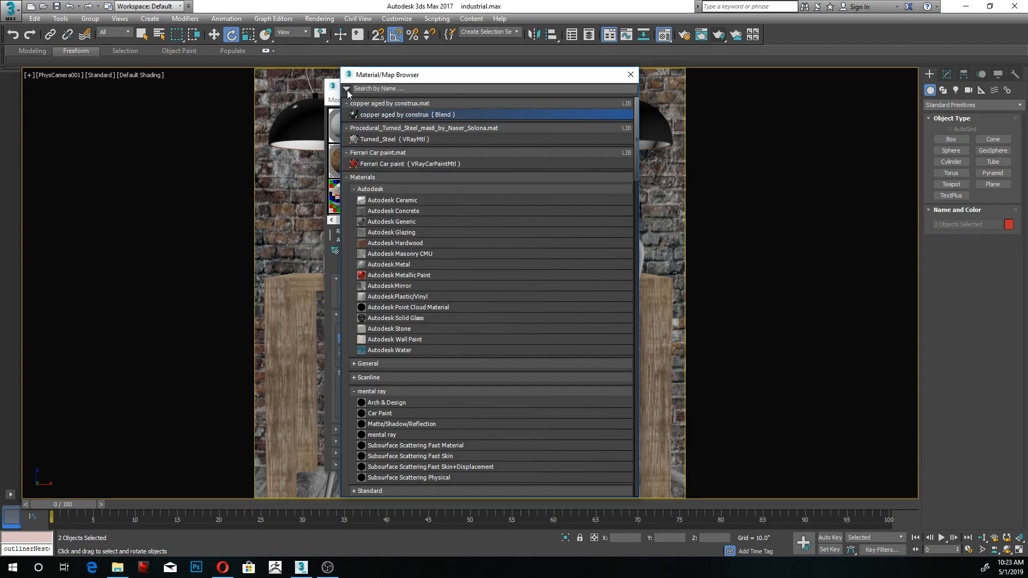
pyautogui.click(346, 89)
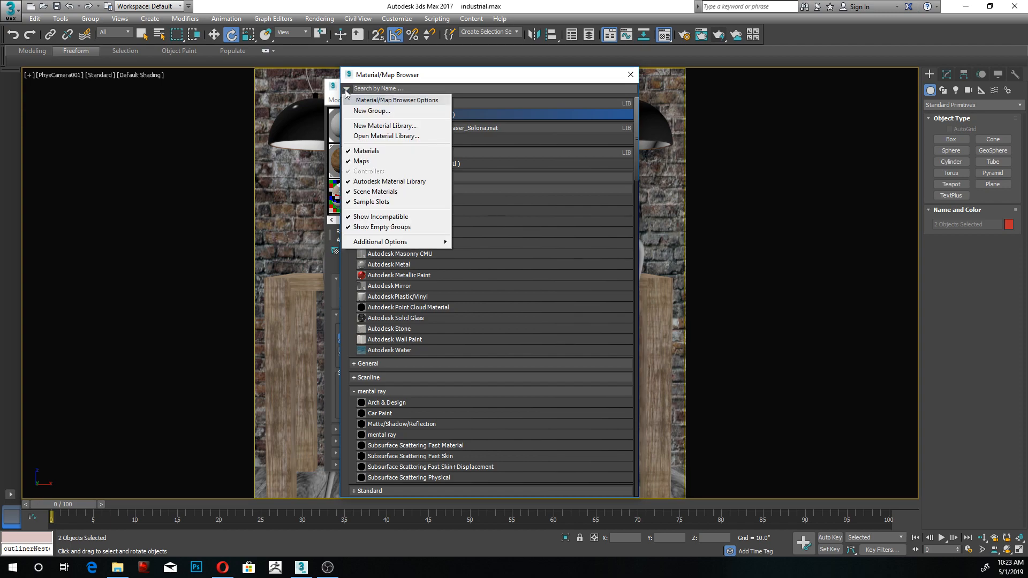
pyautogui.click(346, 89)
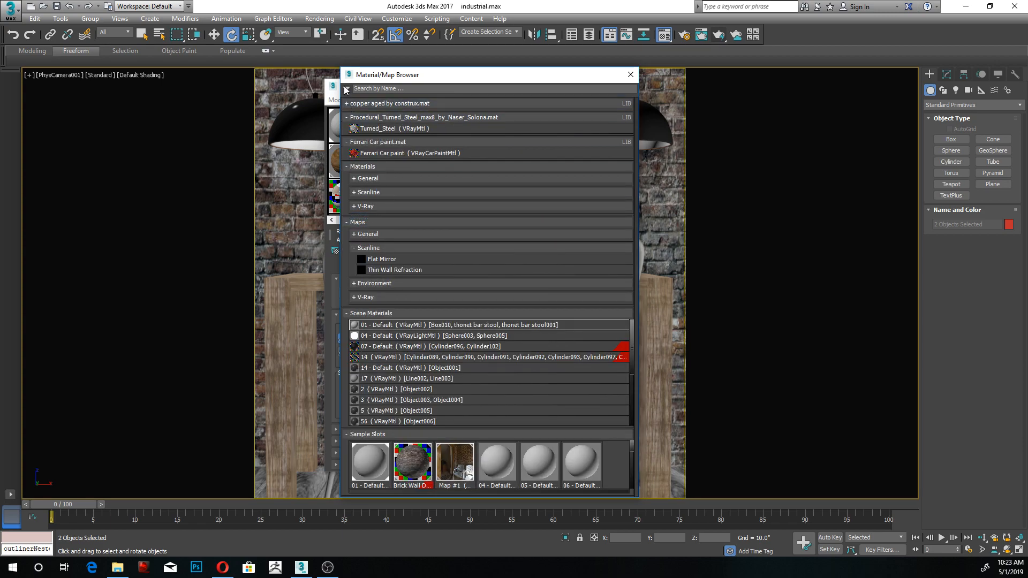
pyautogui.click(389, 103)
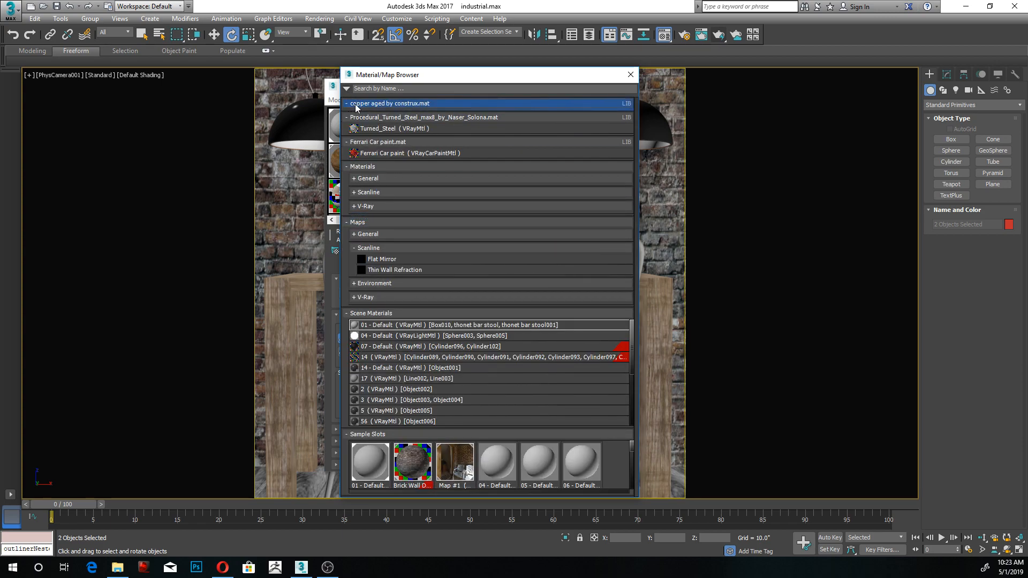
# Re-enable Show Incompatible and expand the library to list the copper aged Blend material
pyautogui.click(346, 88)
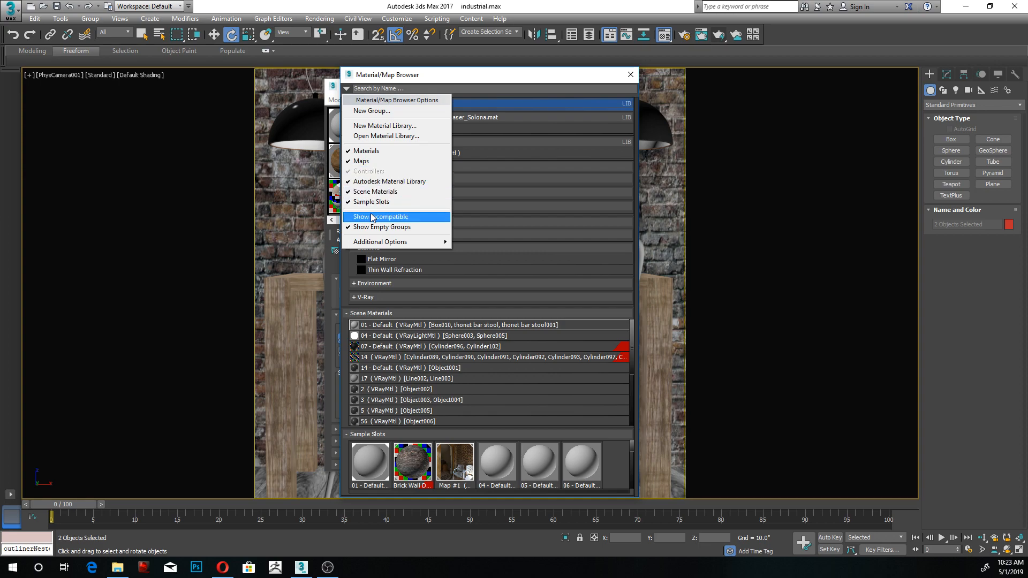
pyautogui.click(382, 217)
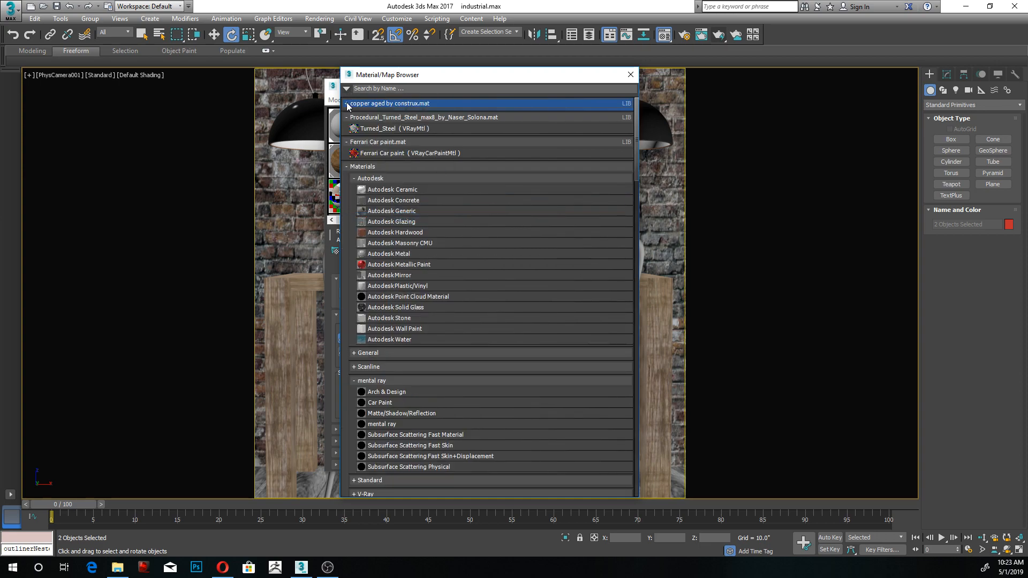
pyautogui.click(347, 103)
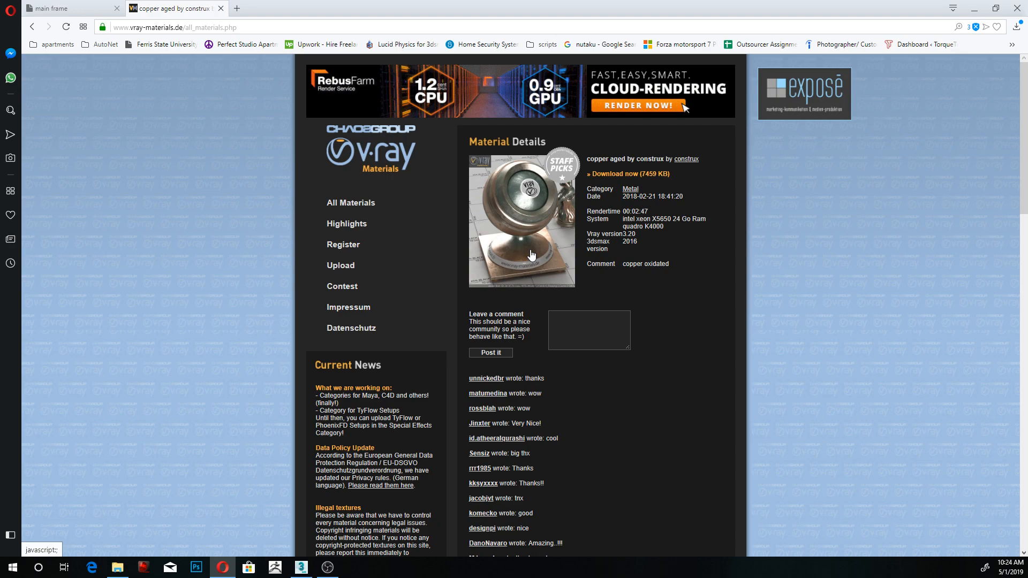
pyautogui.moveTo(321, 496)
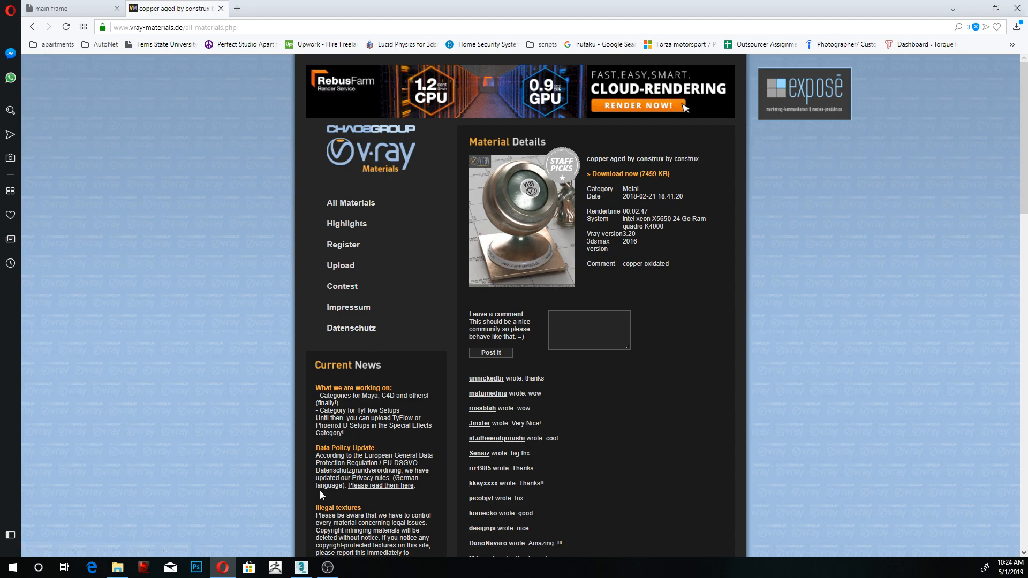
pyautogui.click(300, 567)
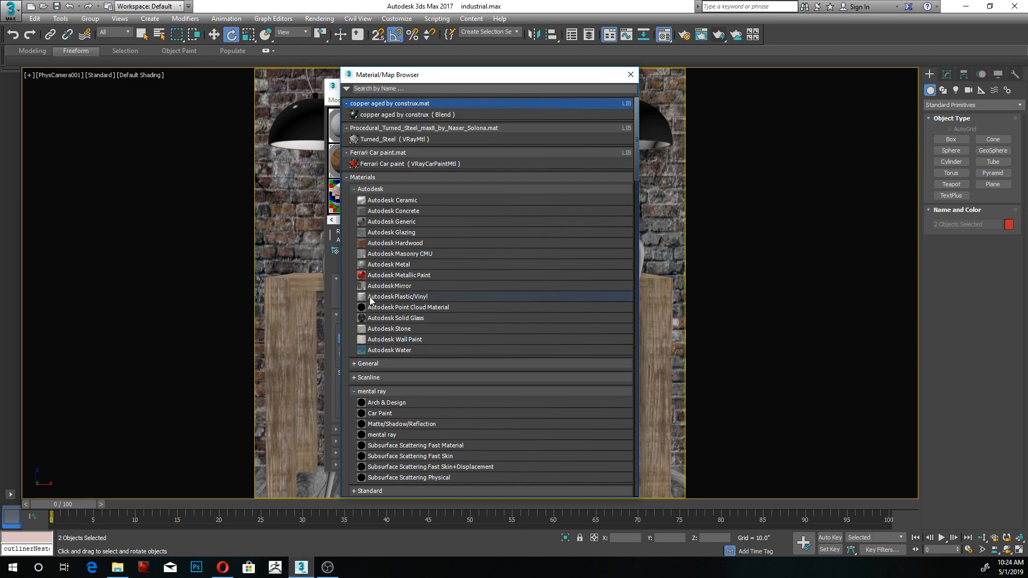
pyautogui.click(346, 88)
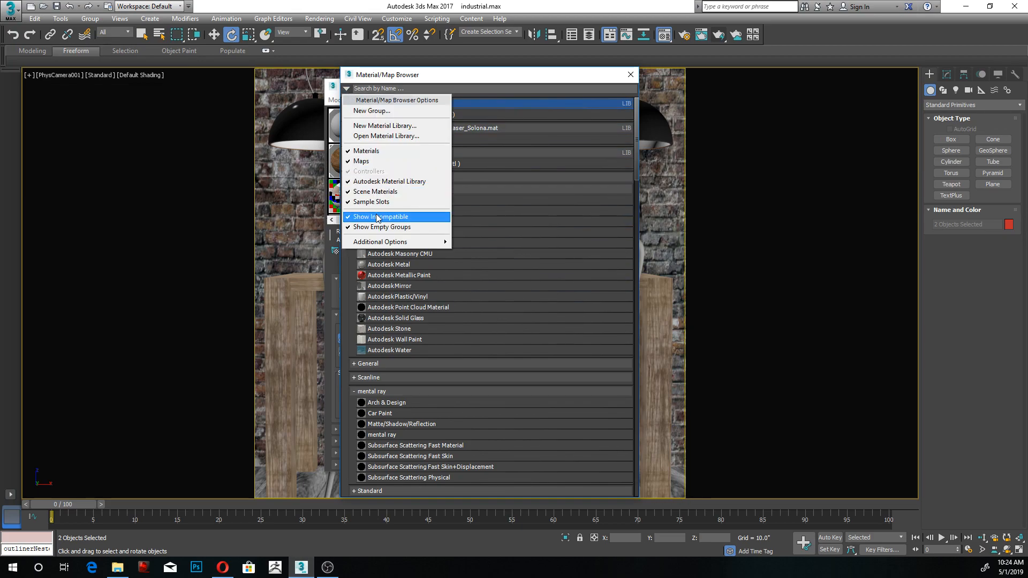